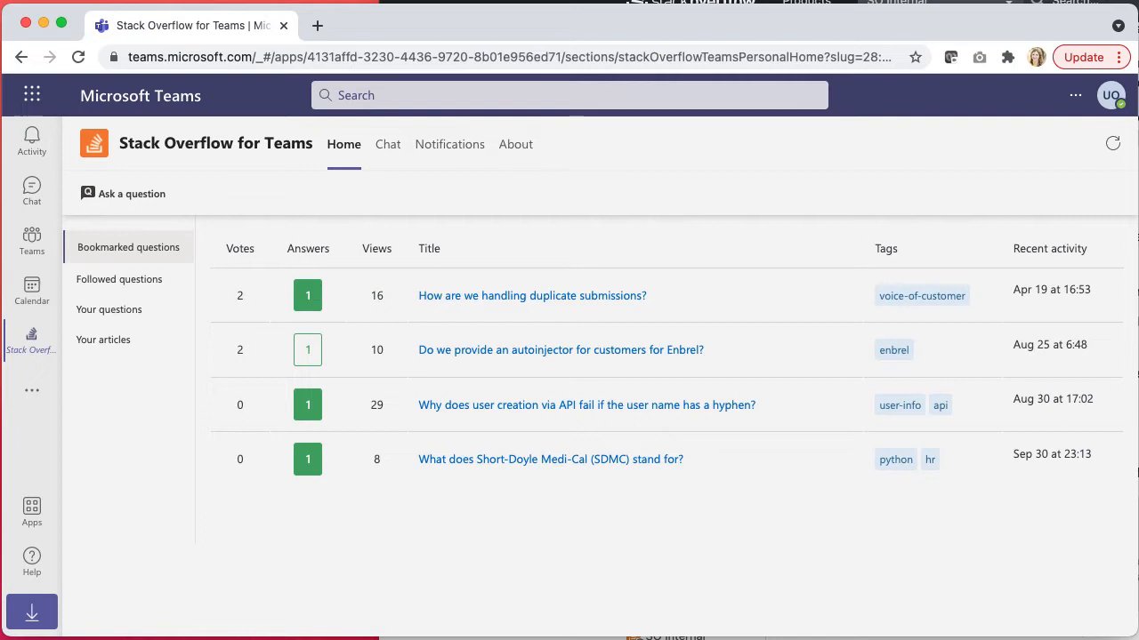
mouse_move(151, 267)
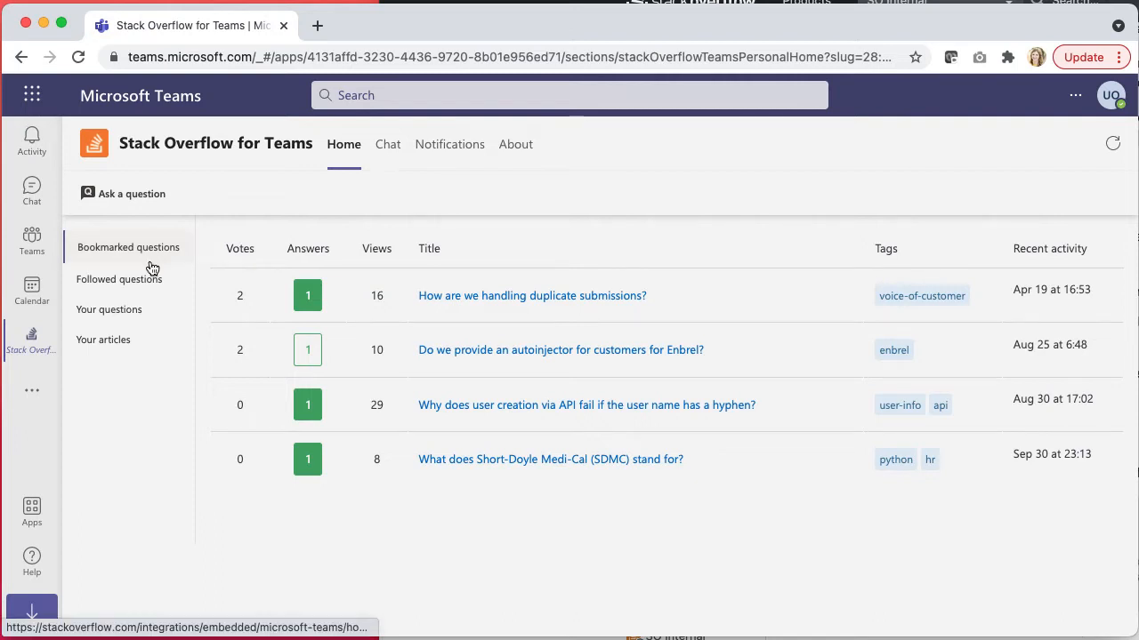
Step: View Followed questions, then Your questions, in the Stack Overflow for Teams sidebar
click(120, 277)
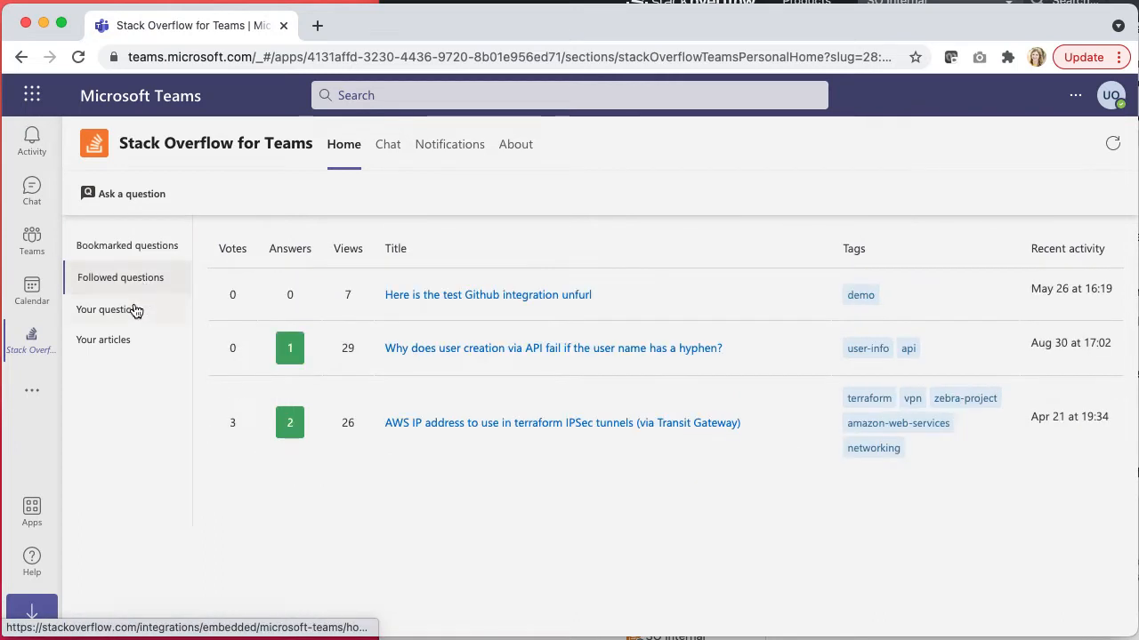
click(109, 307)
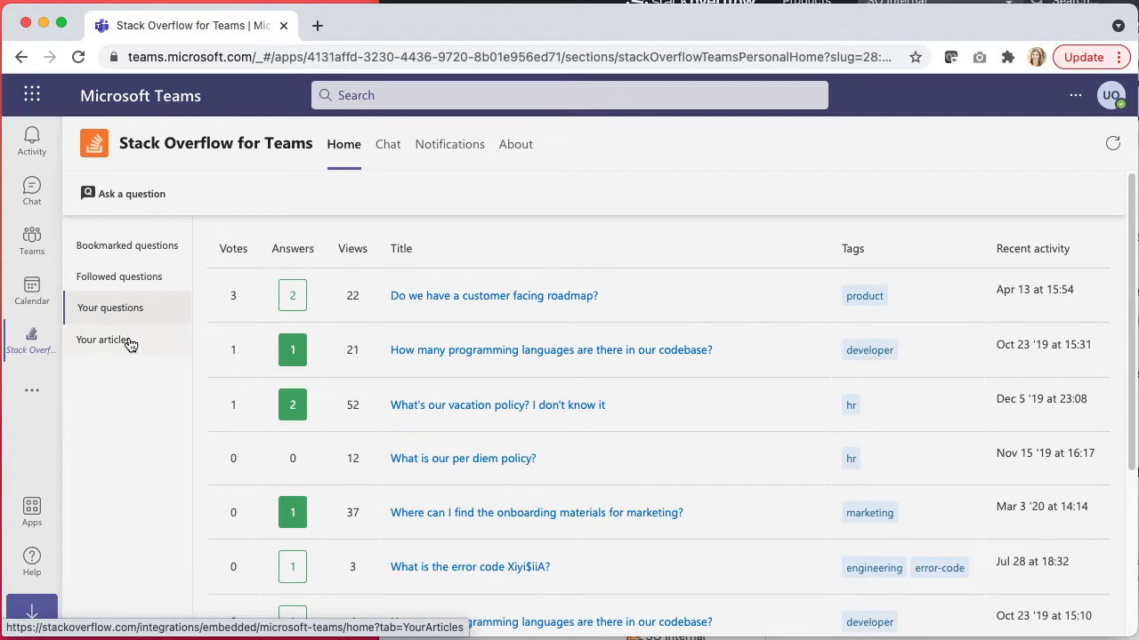
Step: In Notifications, check Questions, Answers and Comments and limit alerts to specific tags
click(450, 144)
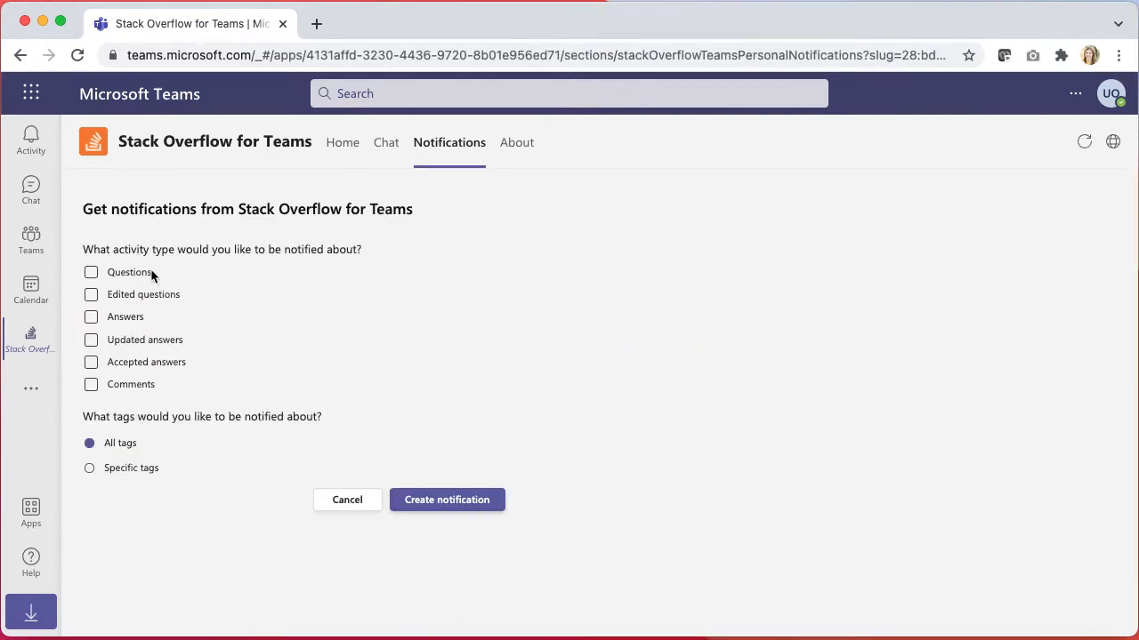
click(91, 272)
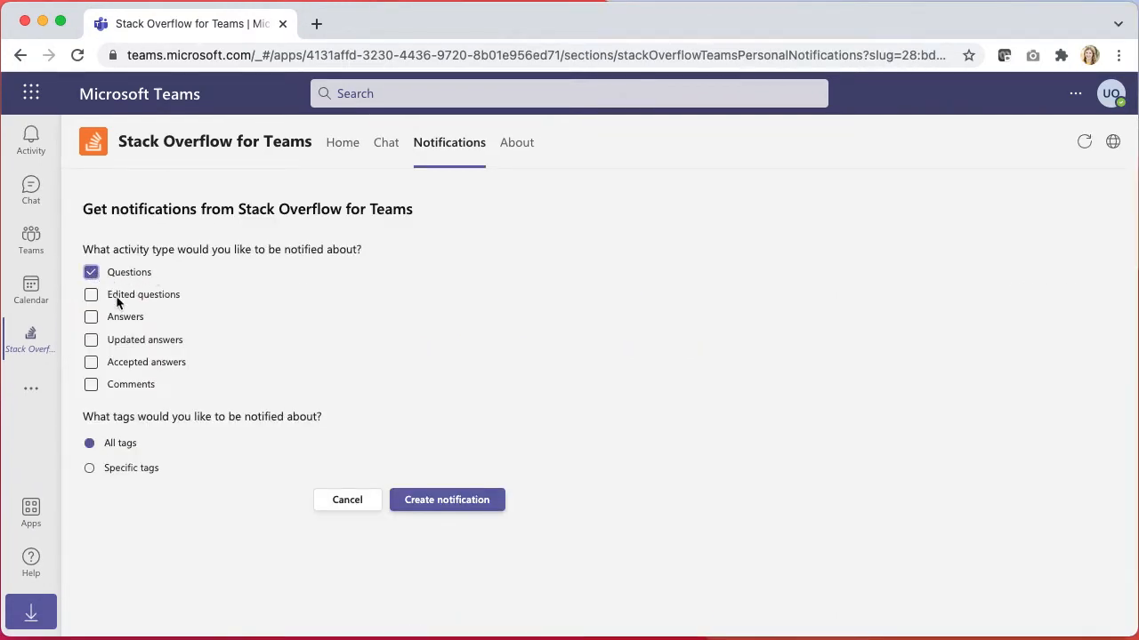
click(91, 317)
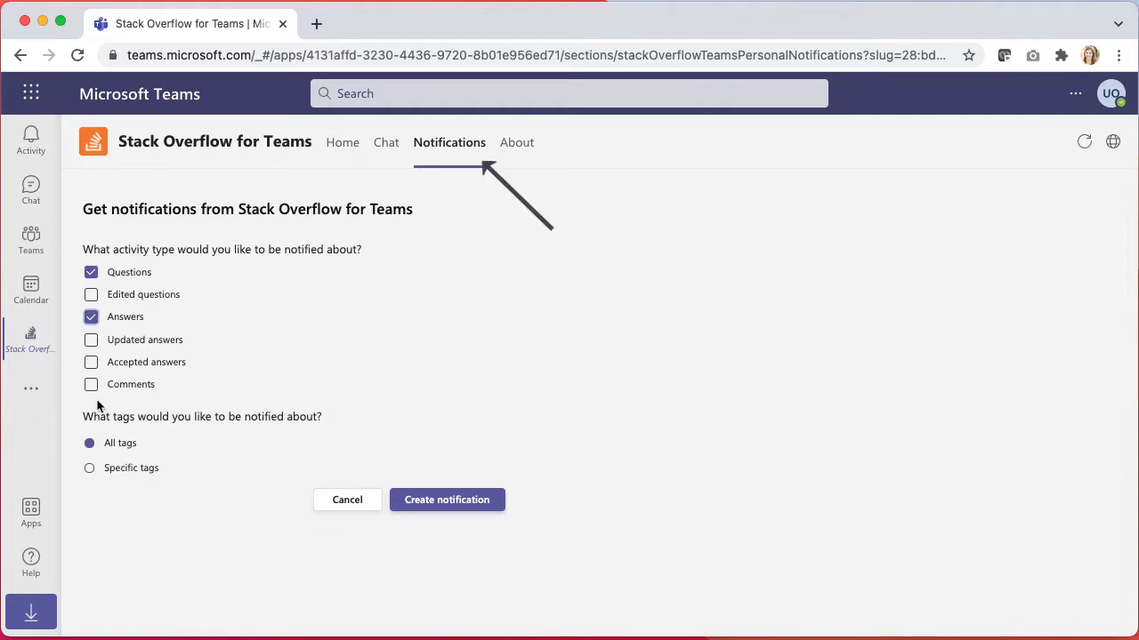
click(91, 385)
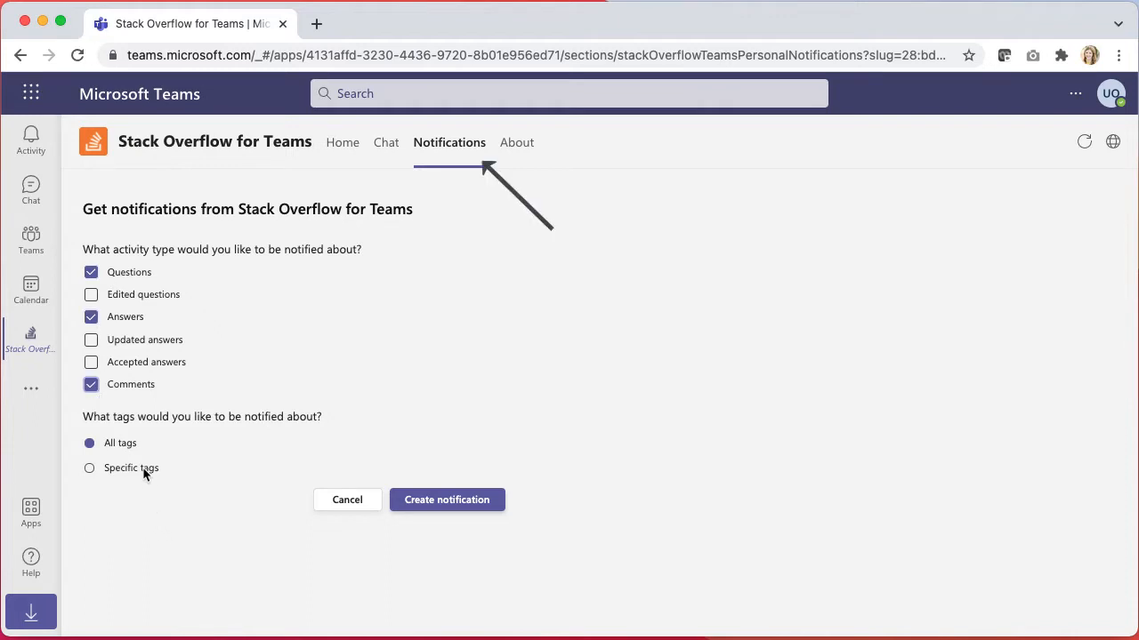
click(89, 468)
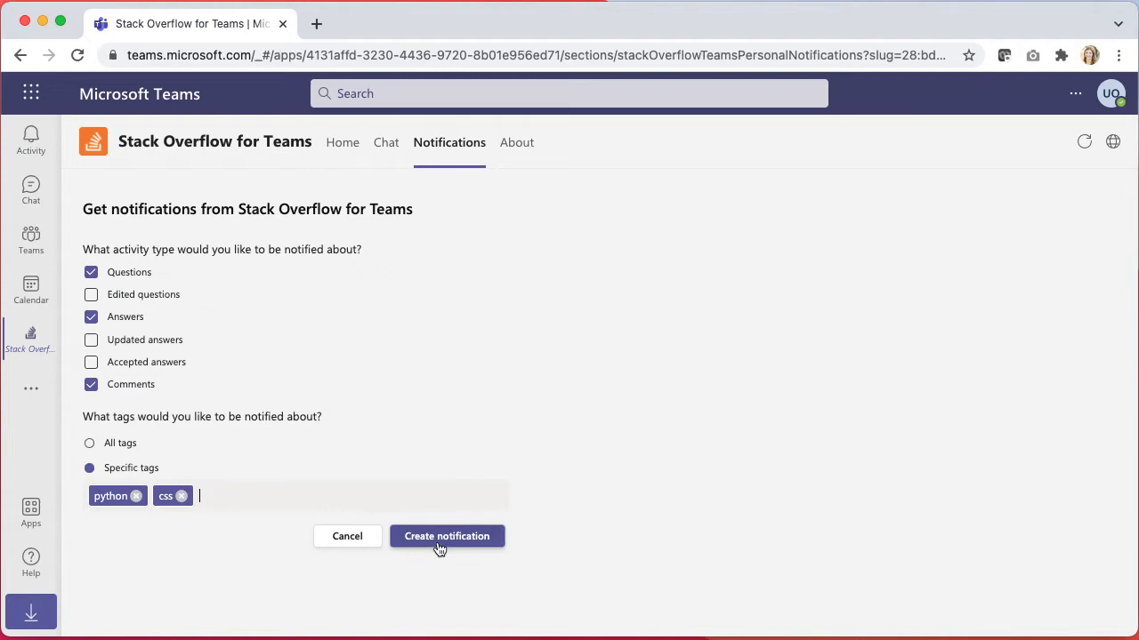
Step: Create the notification and add a Stack Overflow for Teams Questions tab to General
click(447, 536)
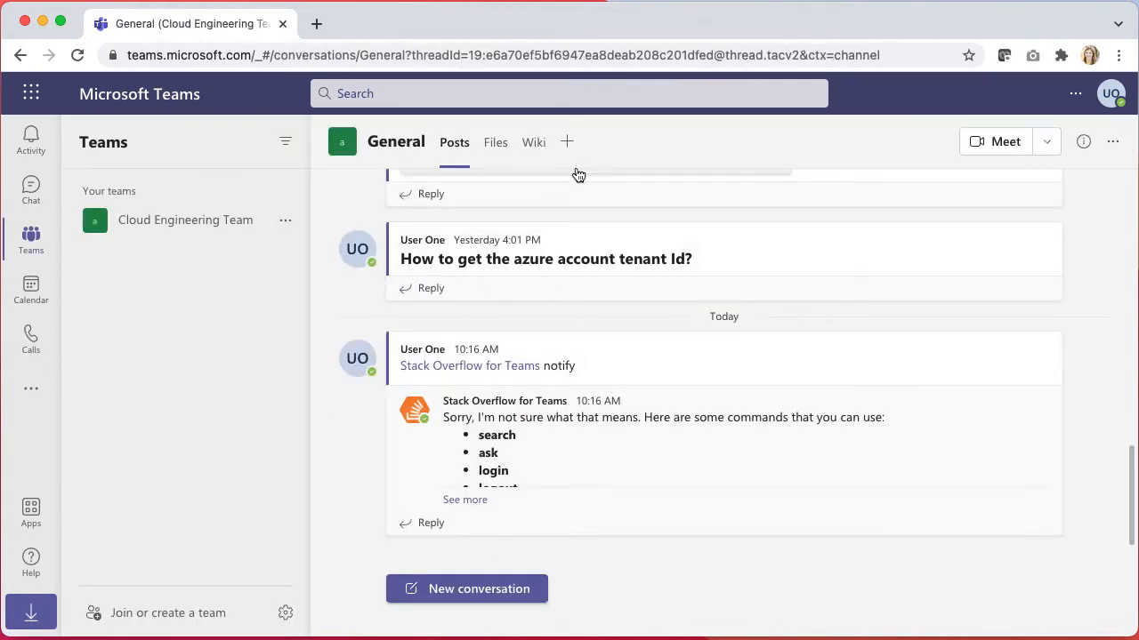
click(567, 141)
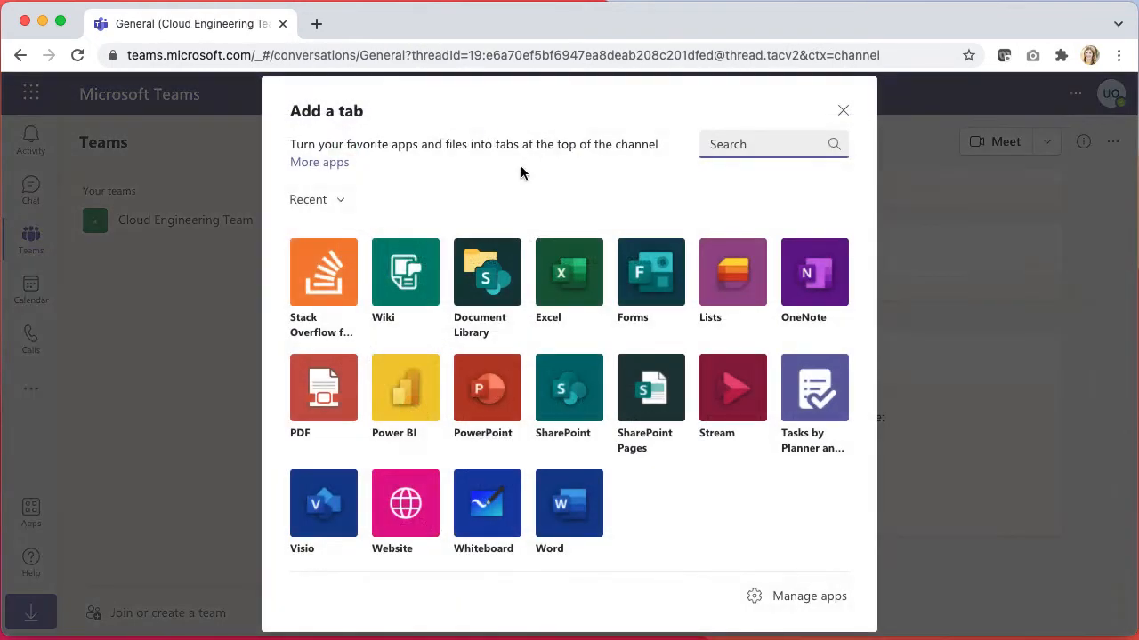
click(323, 272)
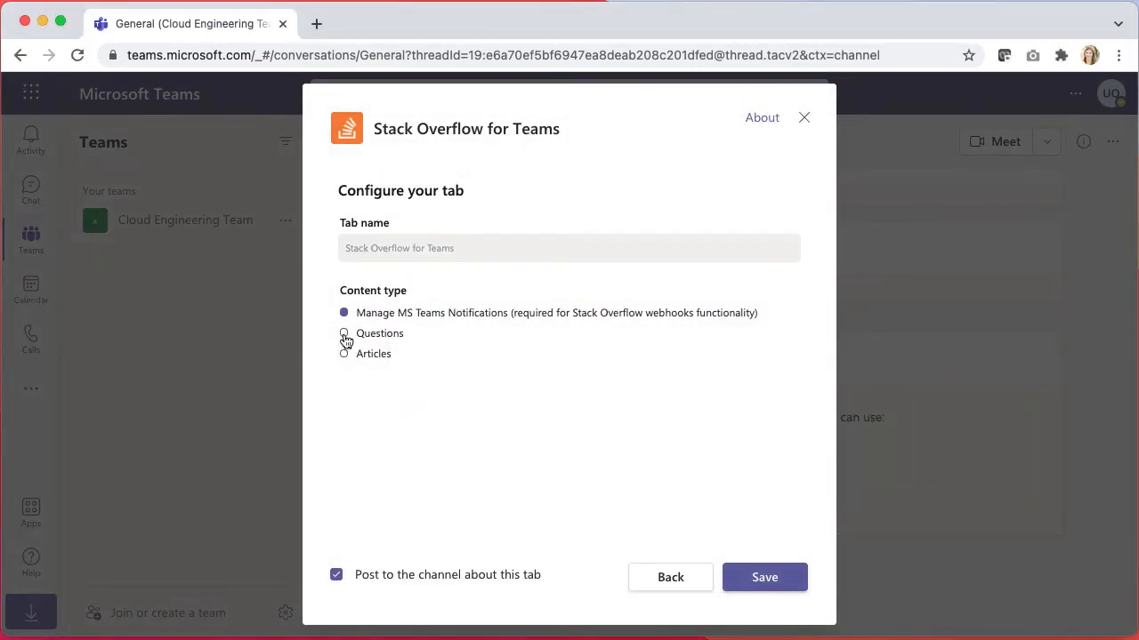
click(344, 333)
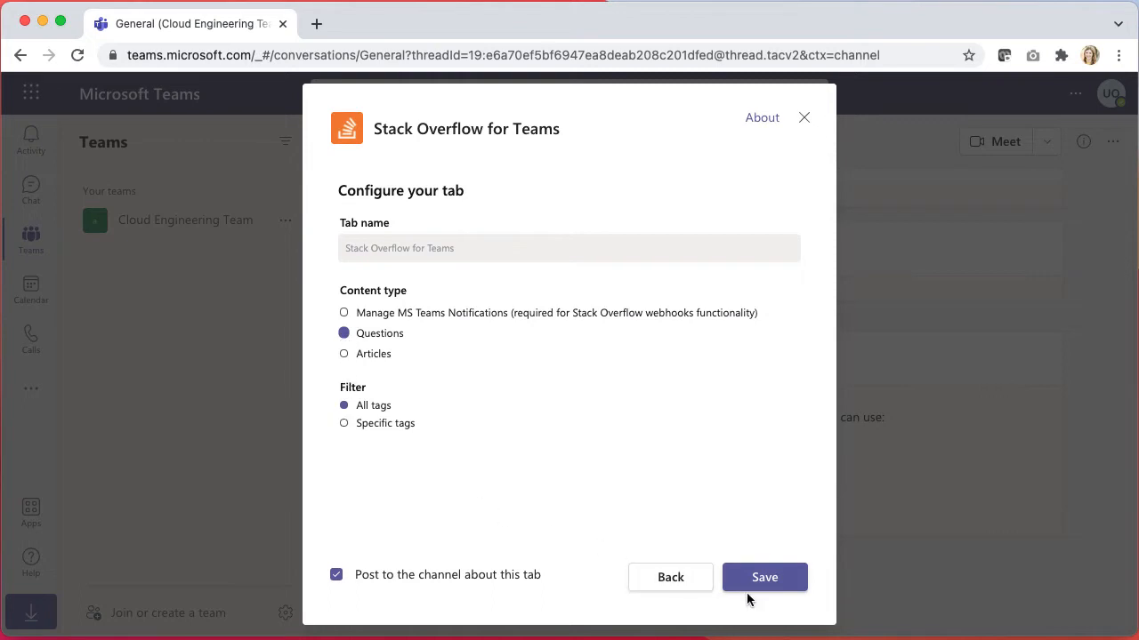
click(765, 576)
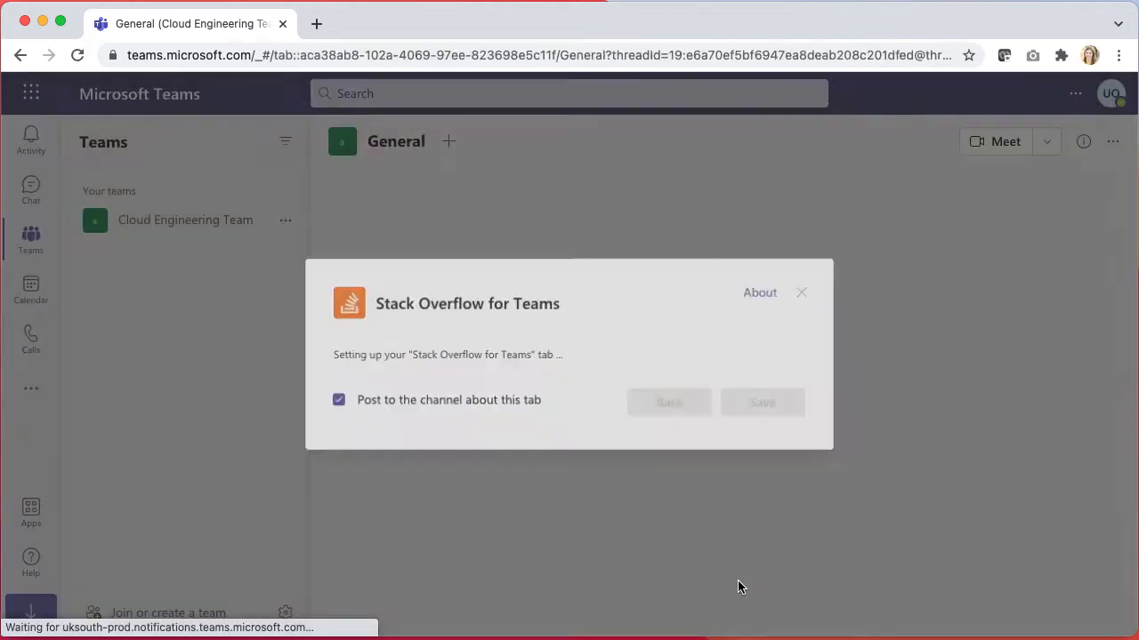
Step: Scroll through the new Questions tab's list of tagged questions
click(760, 403)
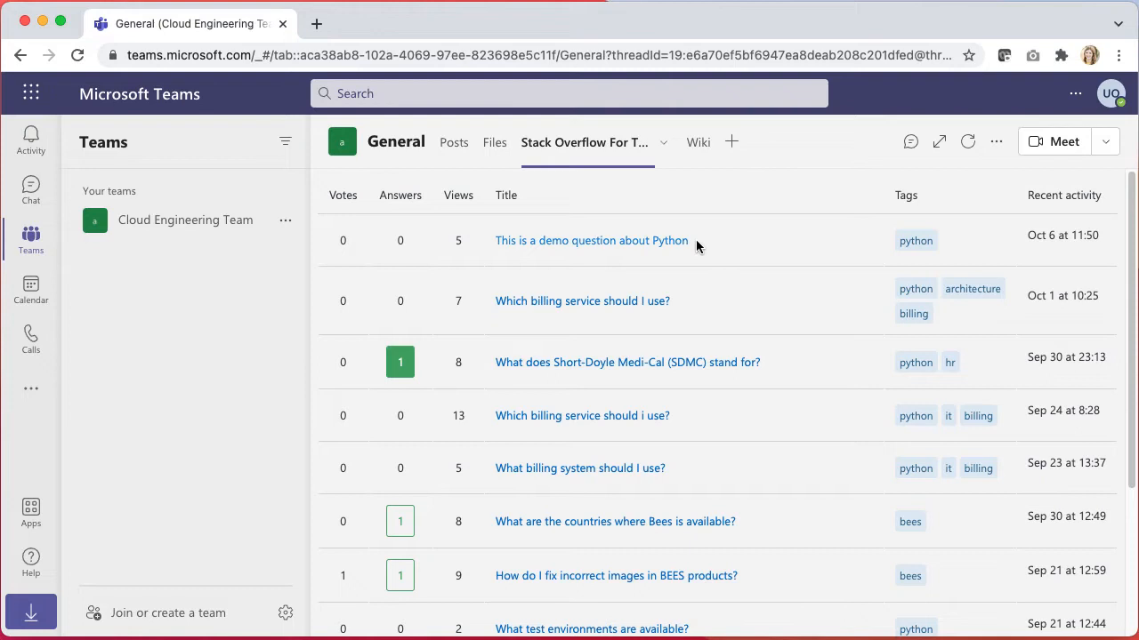
scroll(down, 3)
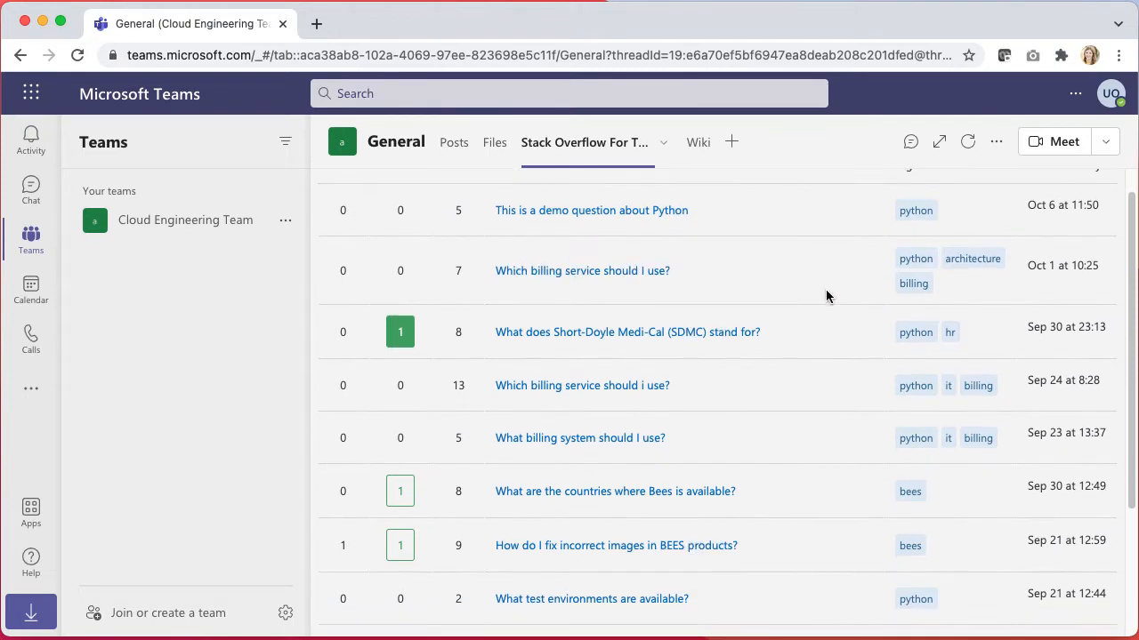
scroll(down, 3)
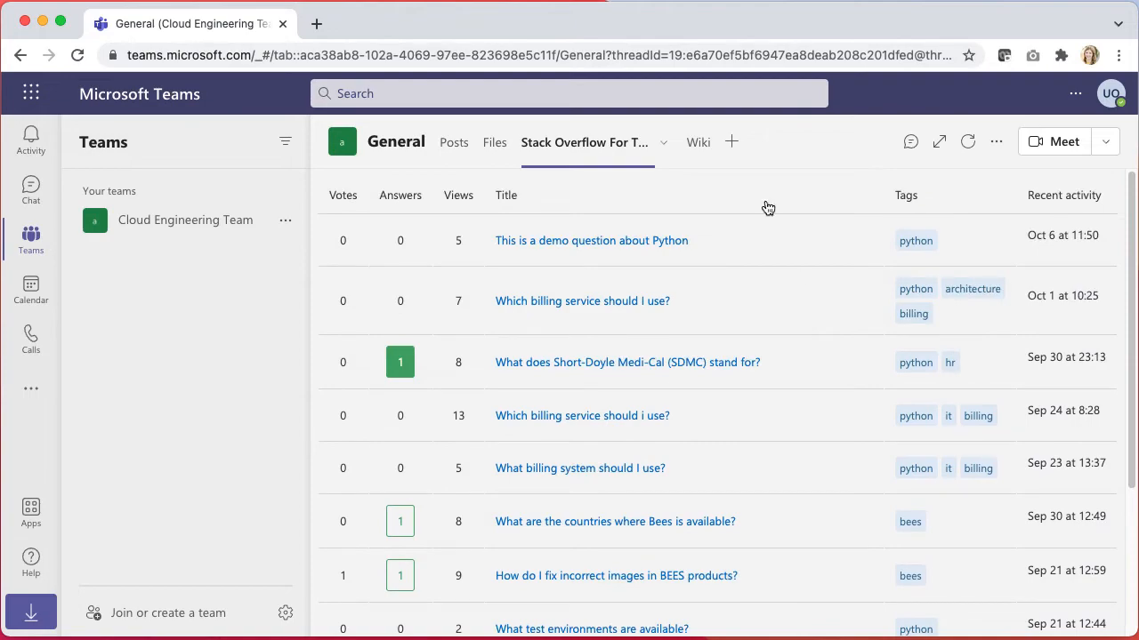
Step: Add a second Stack Overflow for Teams tab showing Articles, then return to General posts
click(732, 141)
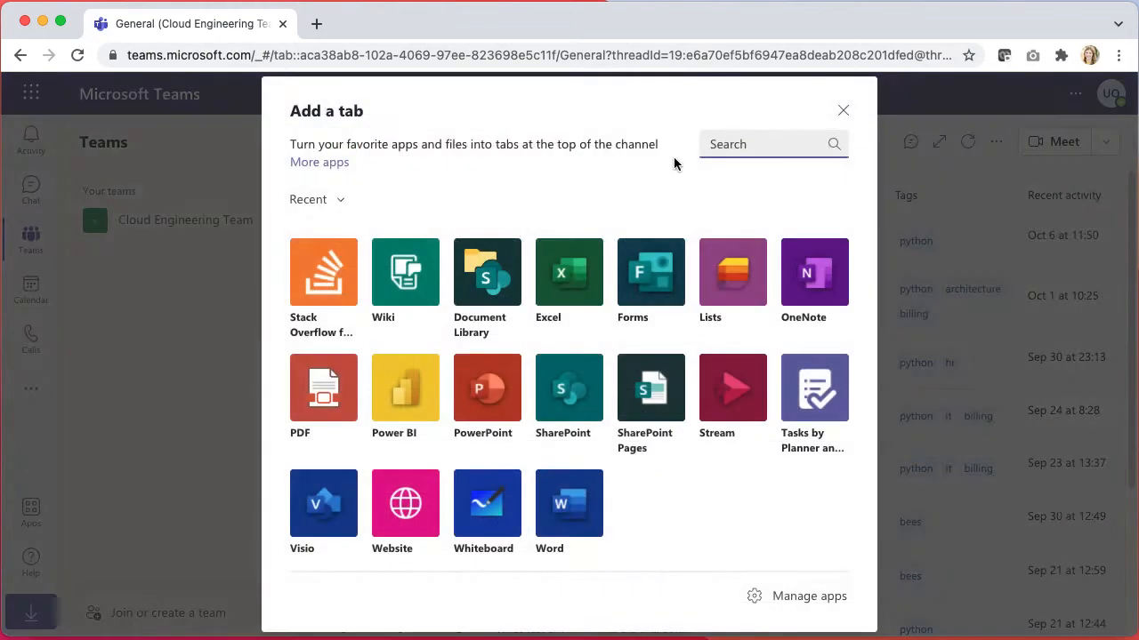
click(322, 272)
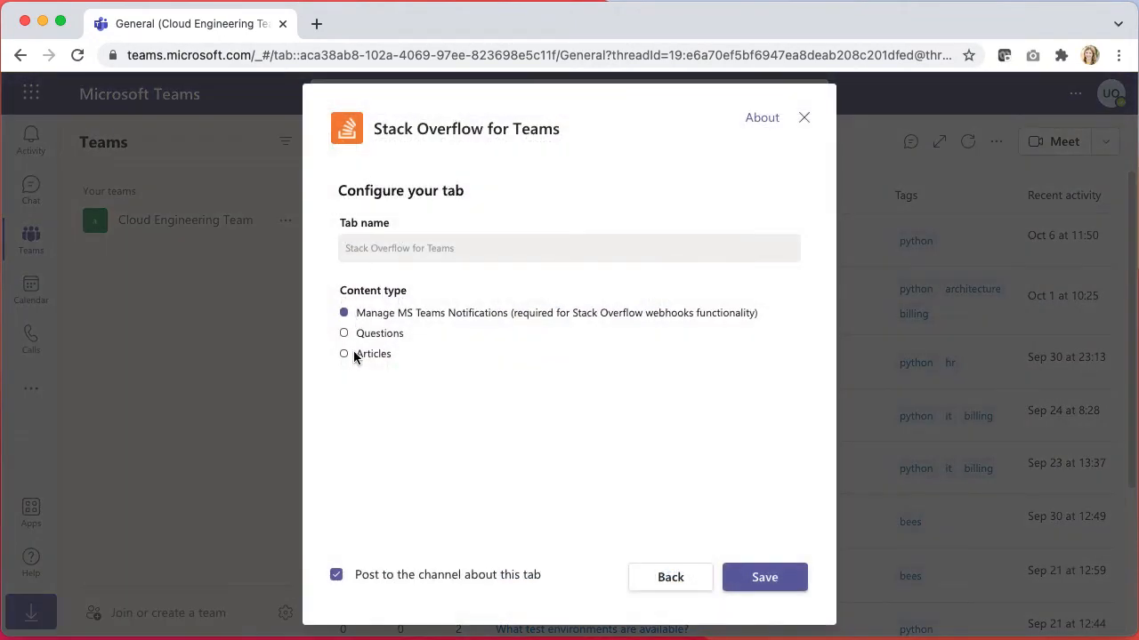
click(344, 353)
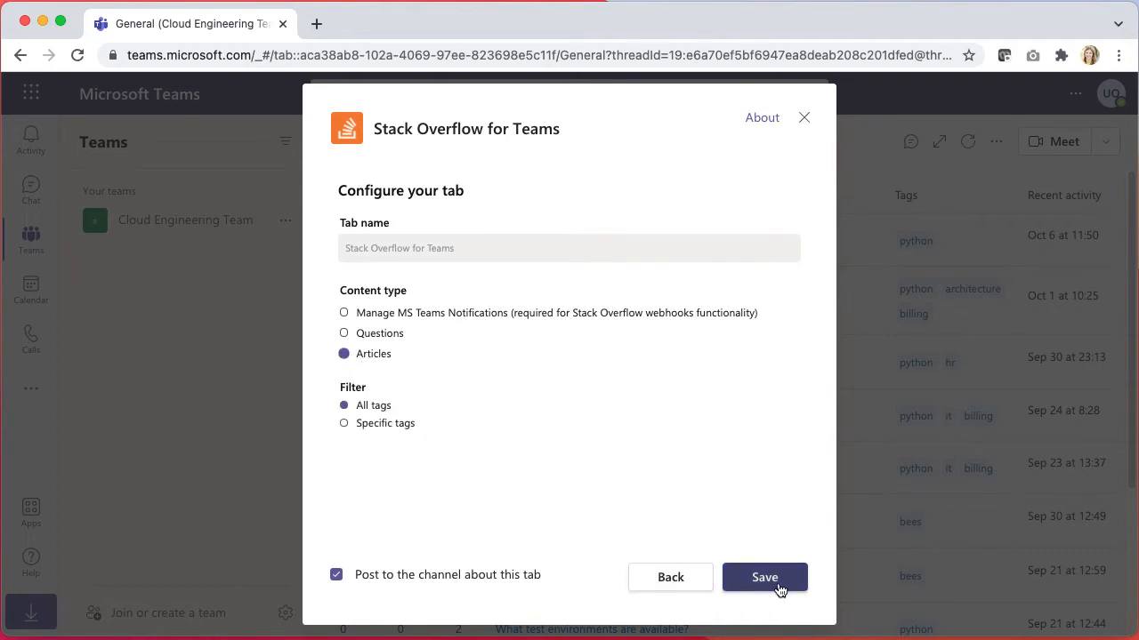
click(764, 578)
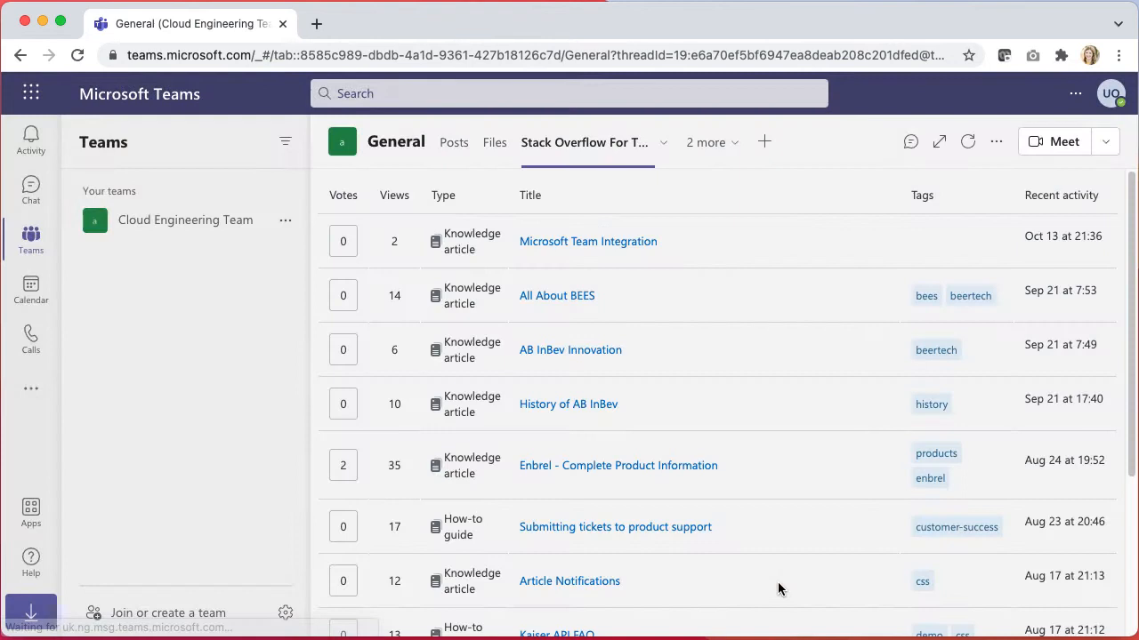
click(454, 142)
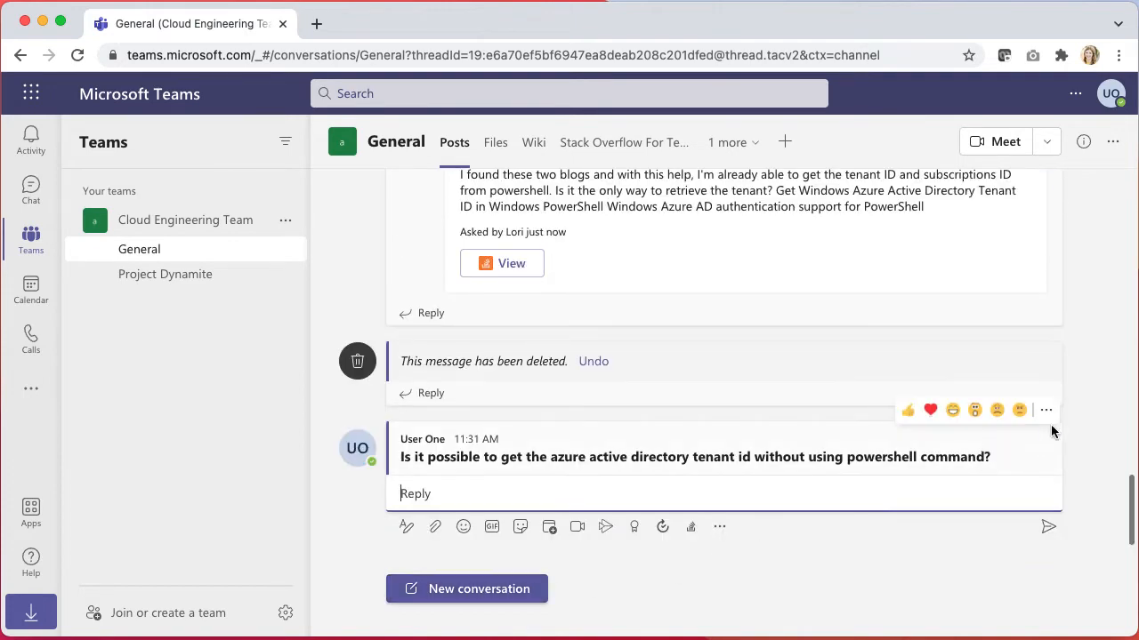
Step: Ask the tenant id message on Stack Overflow with powershell and azure tags and post it
click(1045, 409)
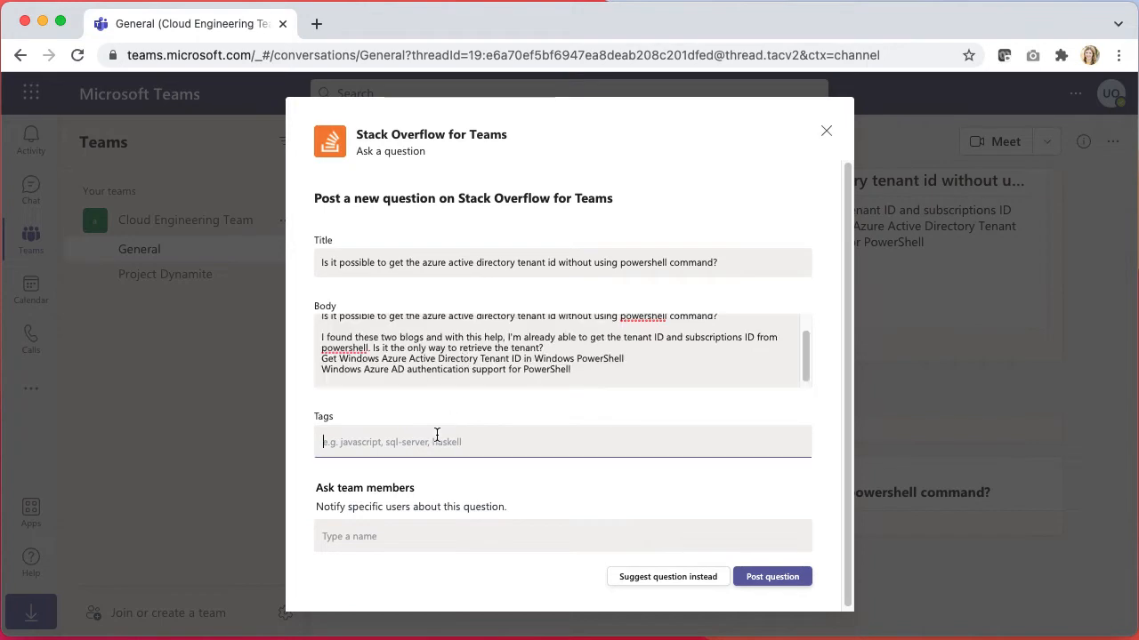
text(powershell)
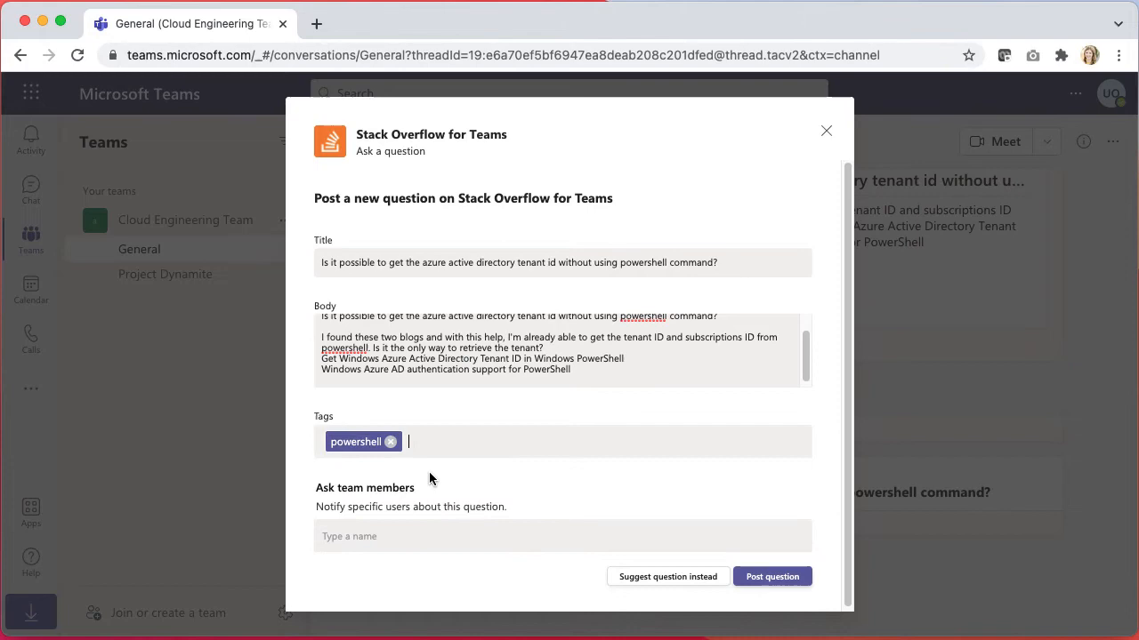
text(azure)
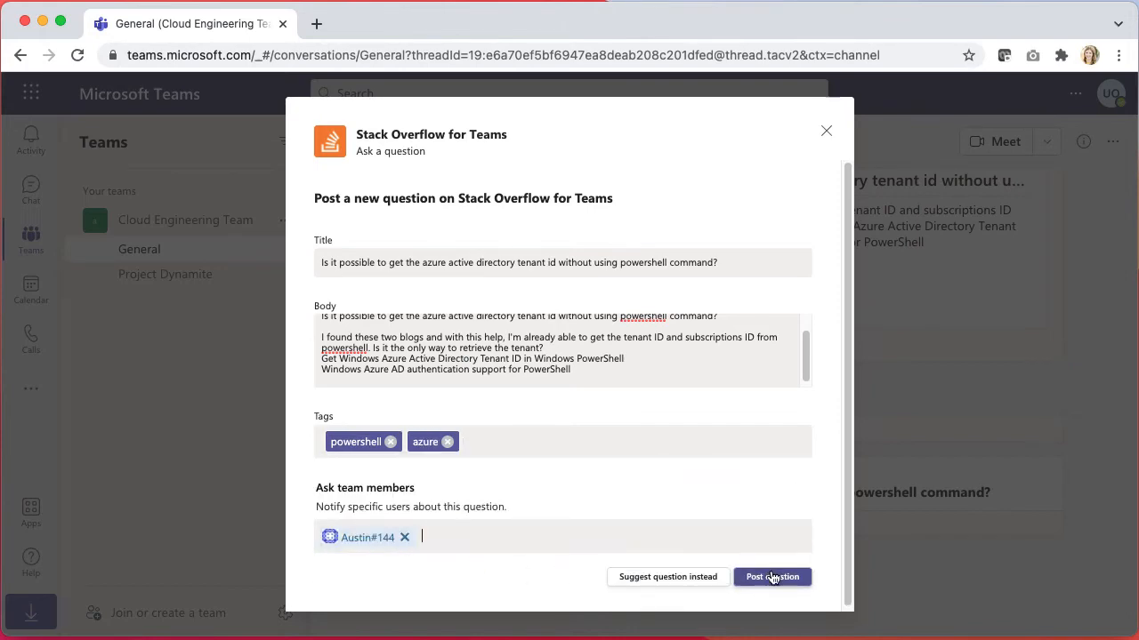
click(772, 577)
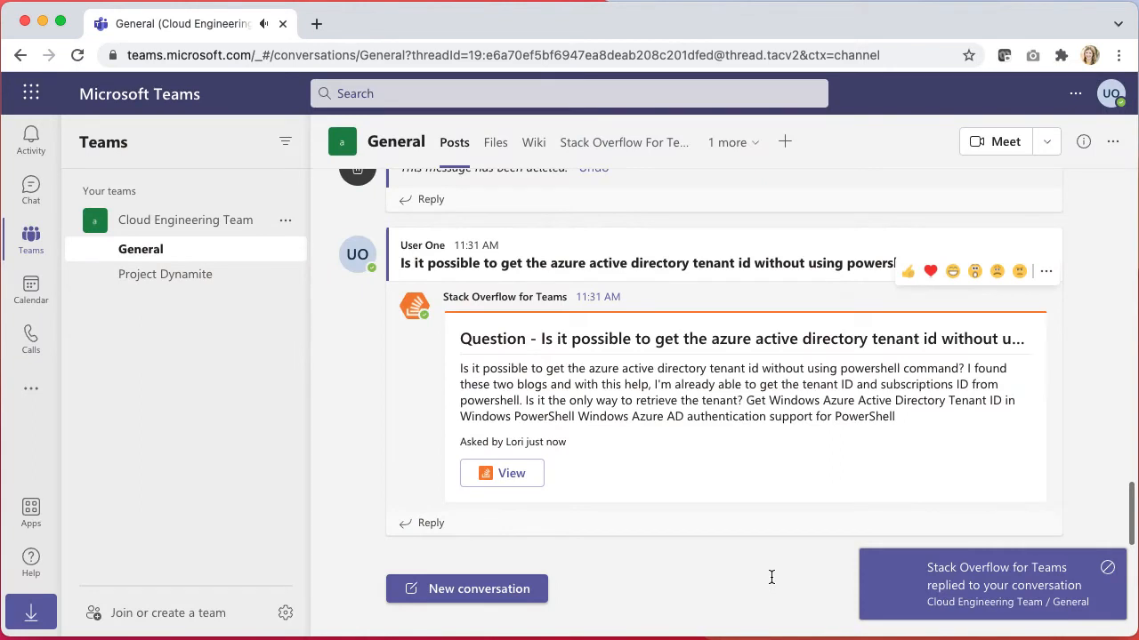
mouse_move(812, 594)
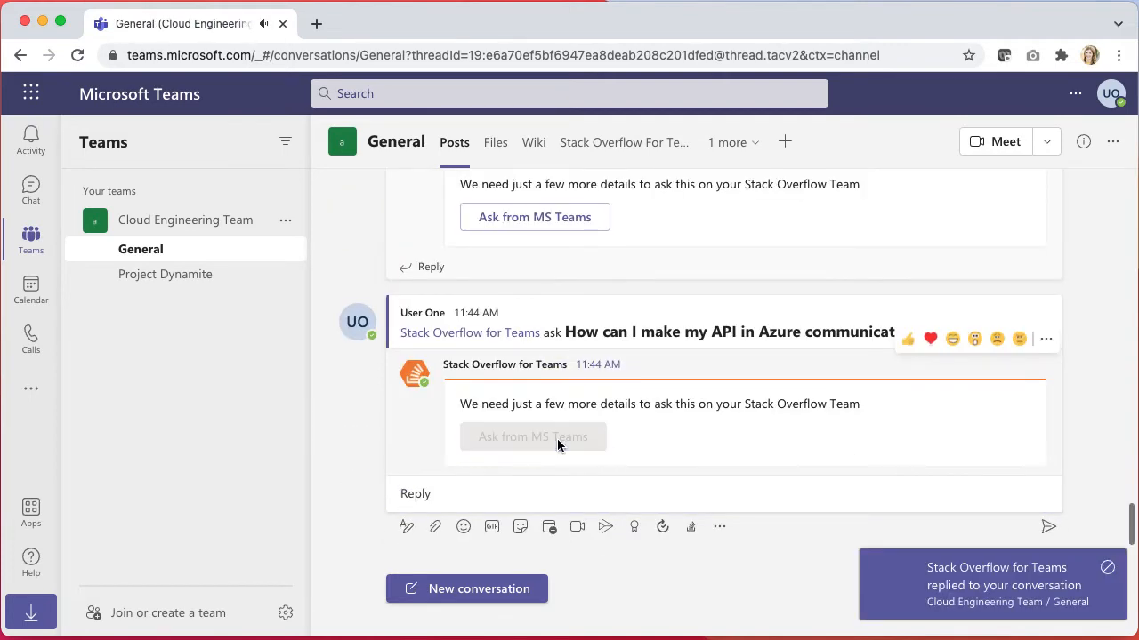
Step: Post the Azure API question from the bot reply, then type 'What does SDMC stand for?'
click(533, 436)
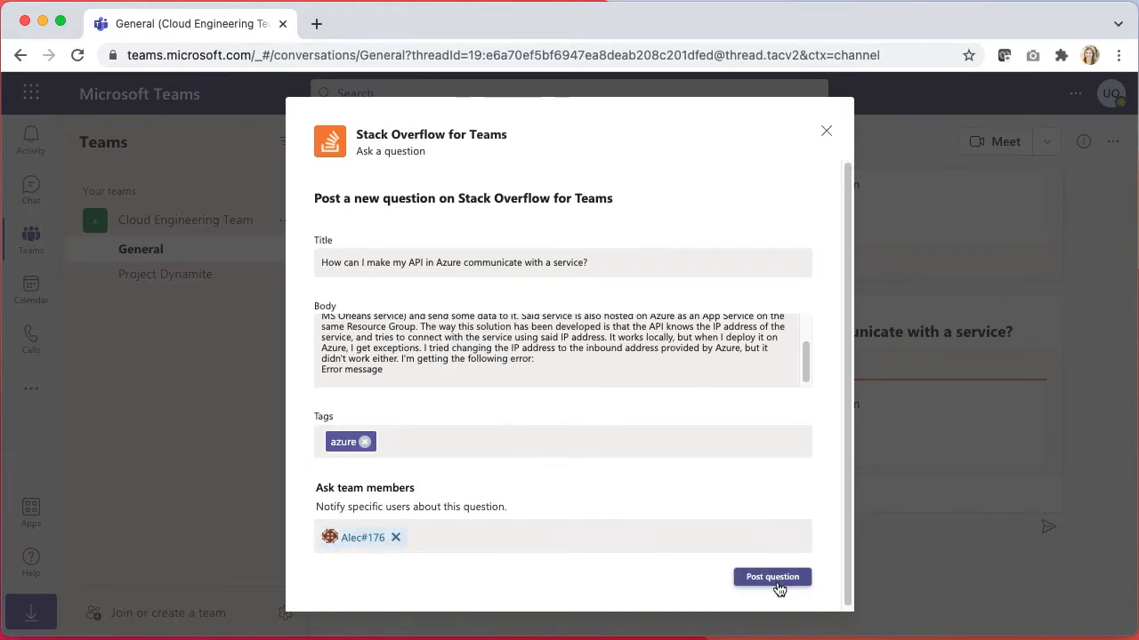
click(771, 577)
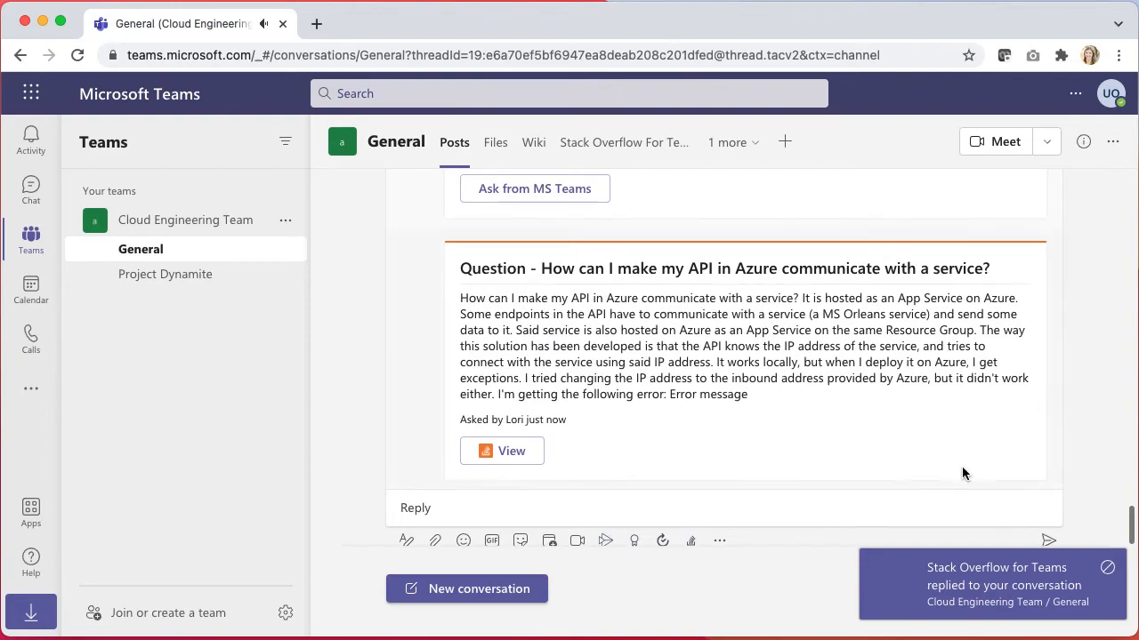
text(What does SDMC stand for?)
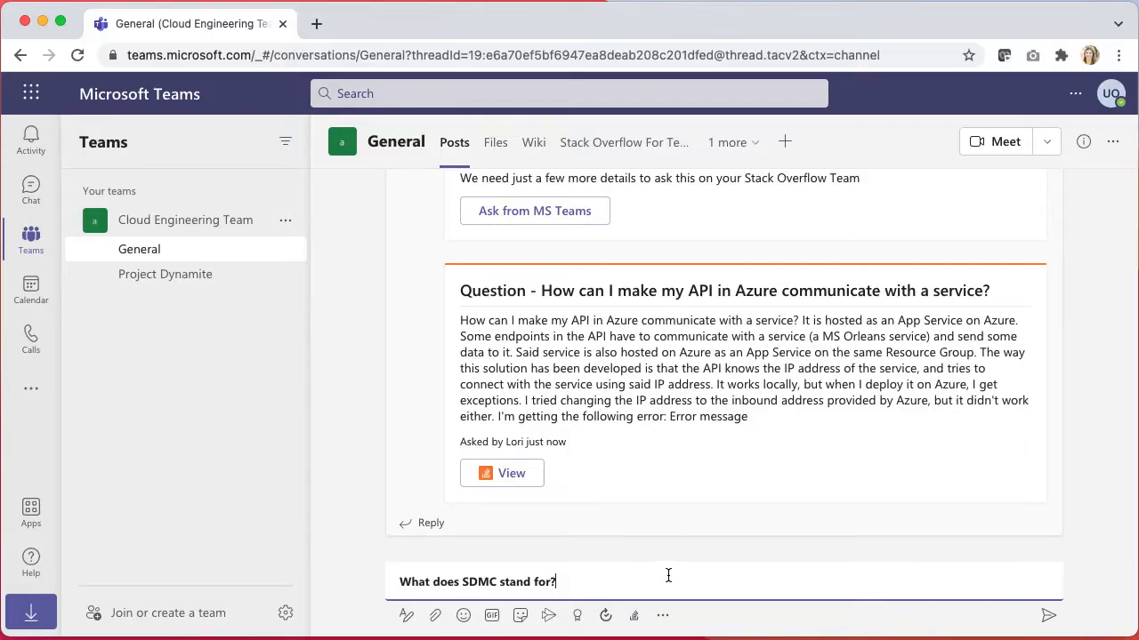
Step: Send the SDMC message, search it on Stack Overflow, and share and view the match
click(1049, 615)
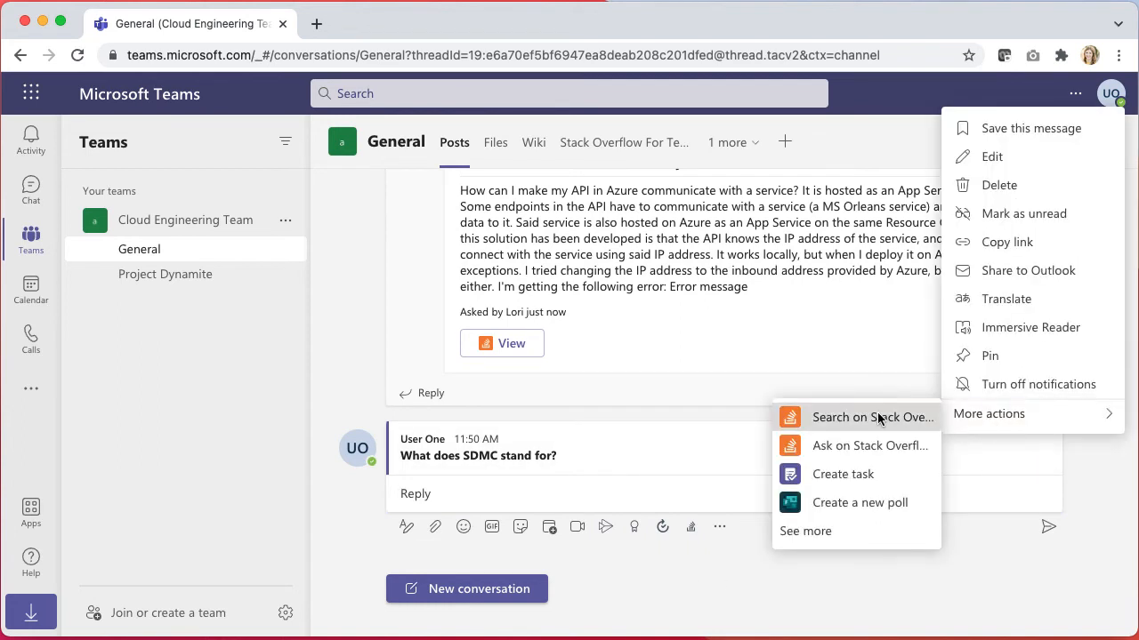
click(871, 417)
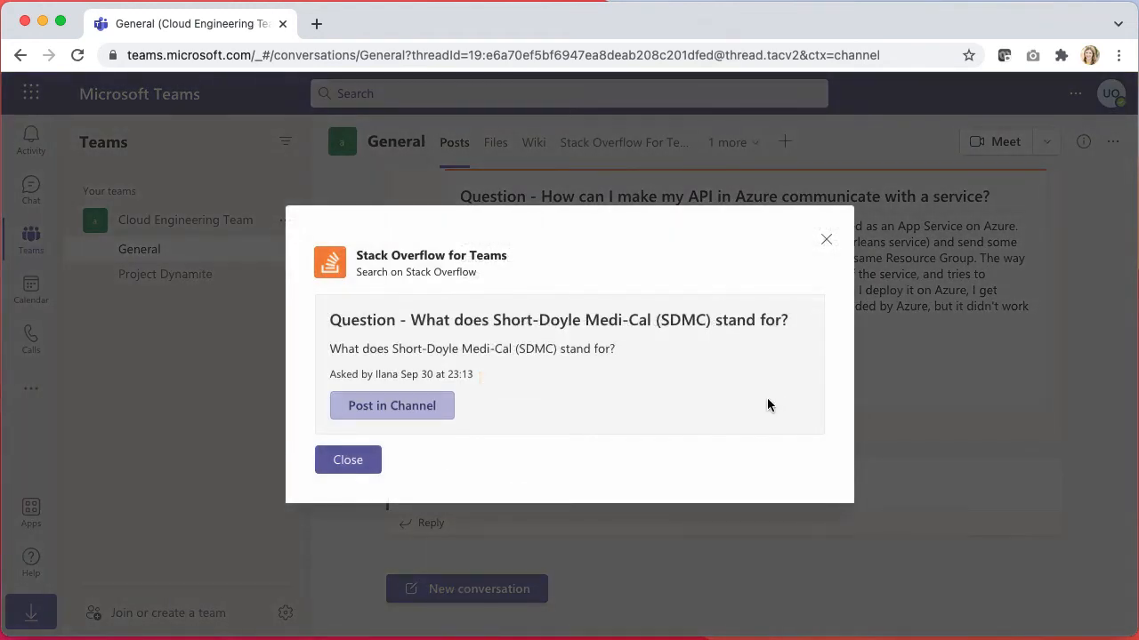
click(391, 405)
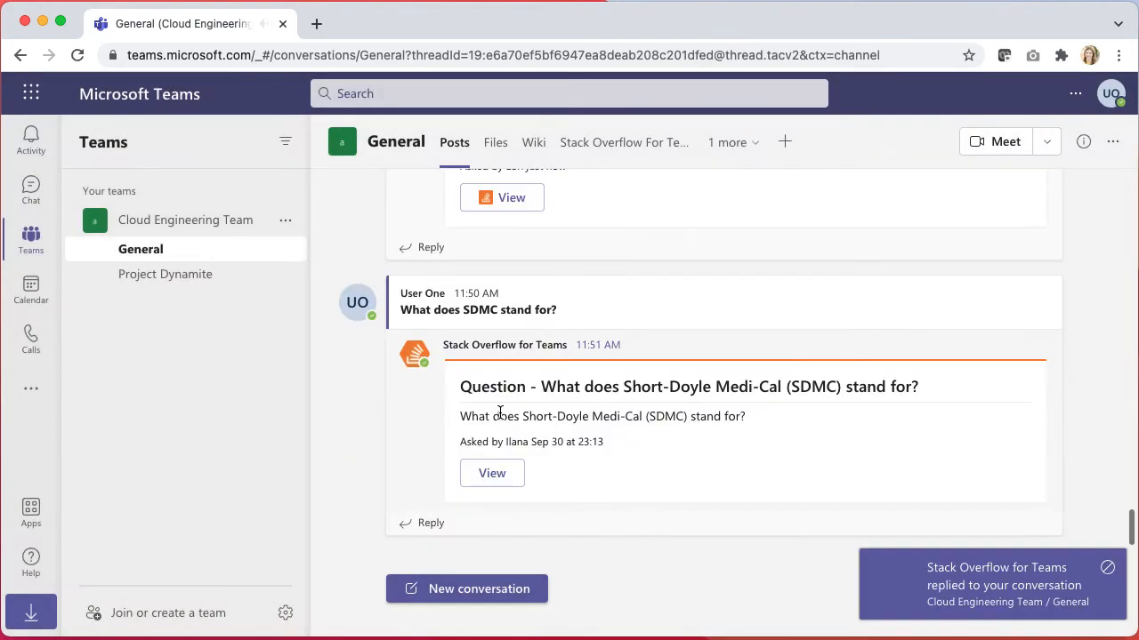
click(492, 472)
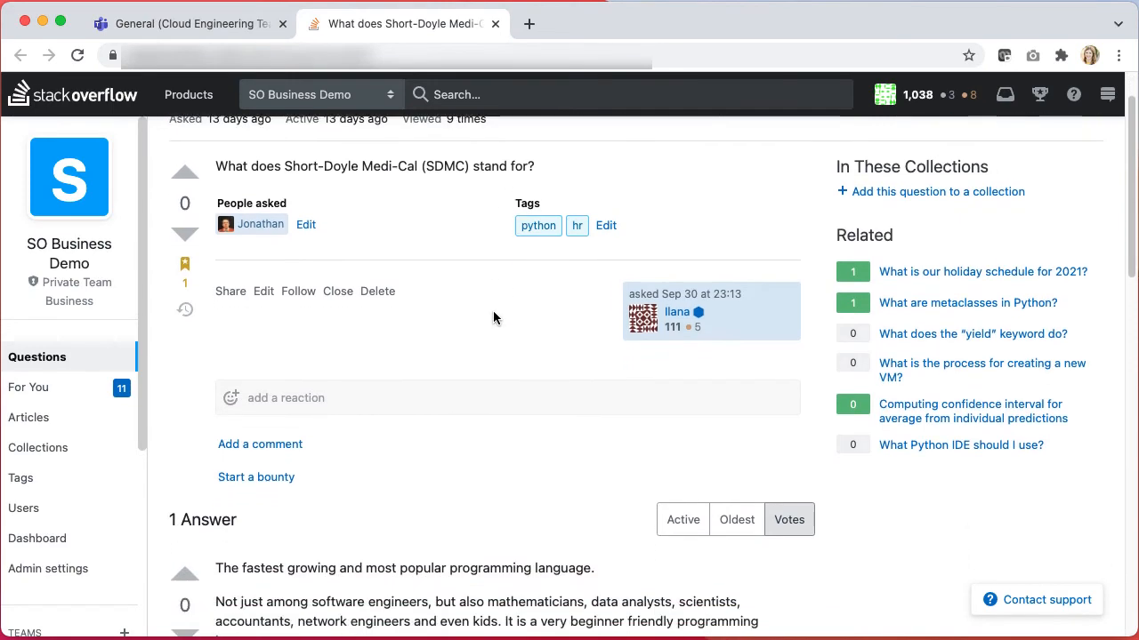
click(187, 23)
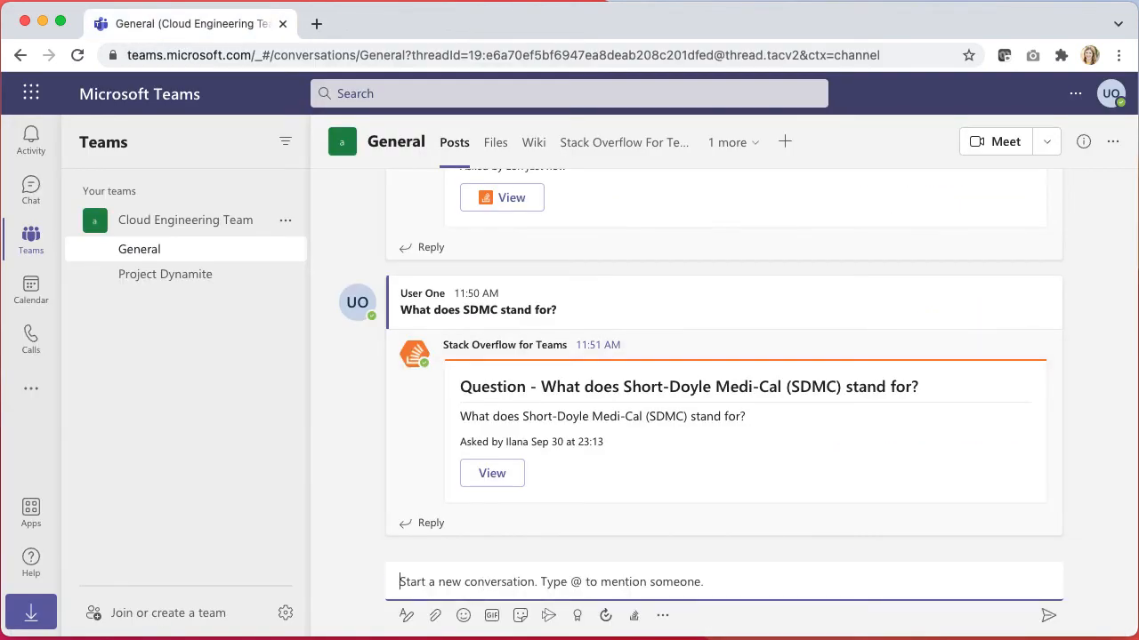
text(@sta)
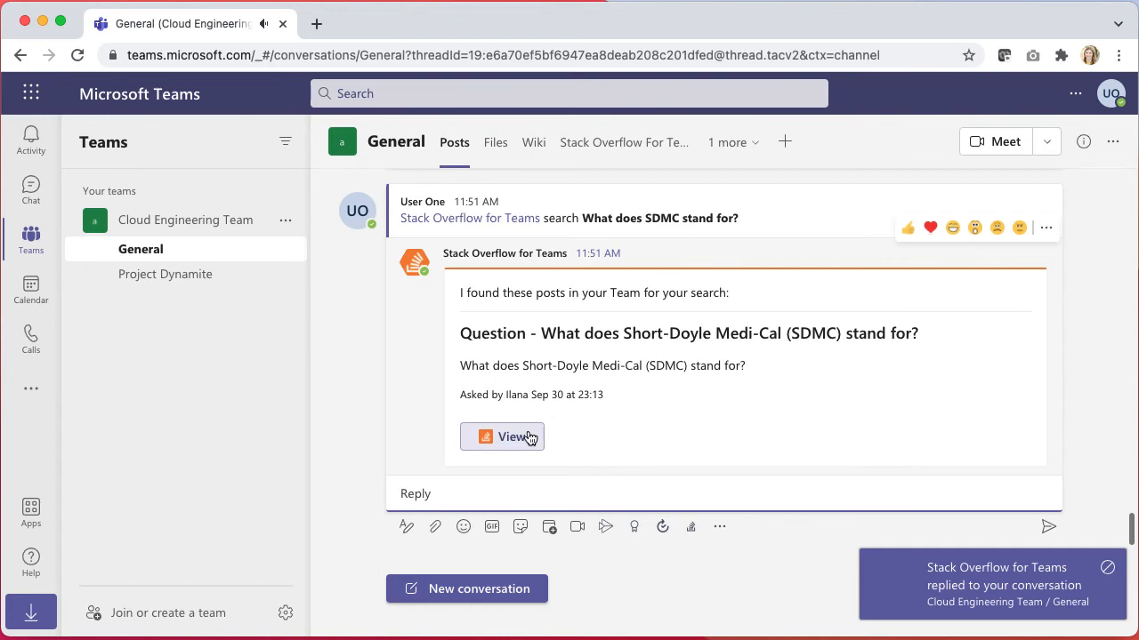
click(502, 436)
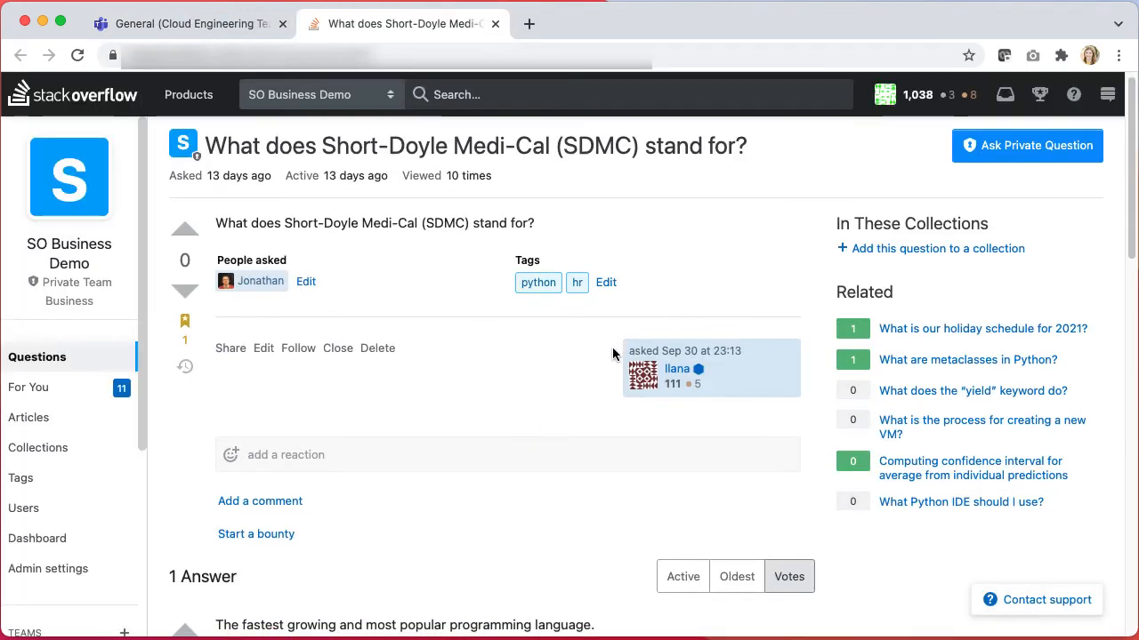
scroll(down, 3)
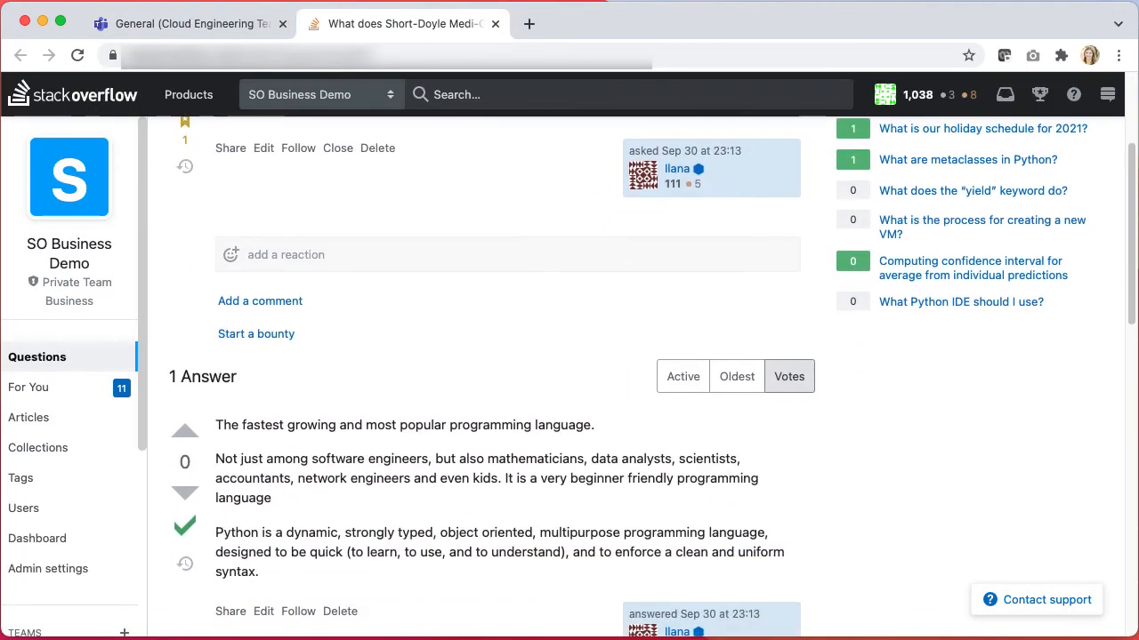